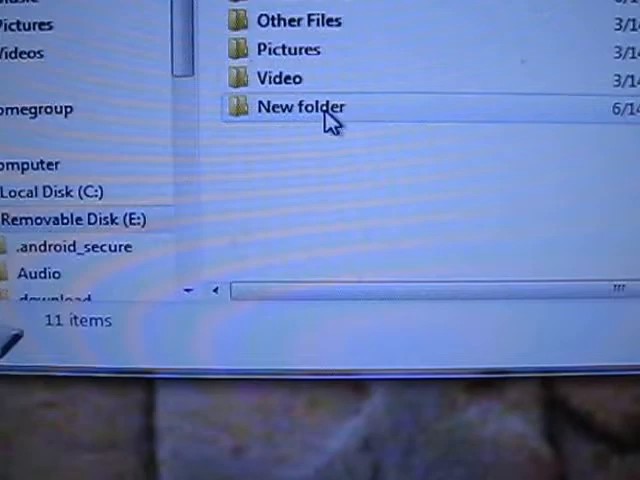
Permanently delete the New folder from the removable disk
{"action": "right_click", "coordinate": [300, 107]}
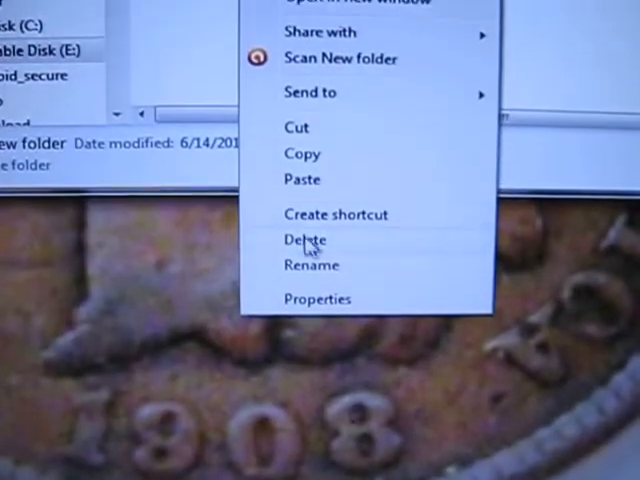
{"action": "left_click", "coordinate": [305, 240]}
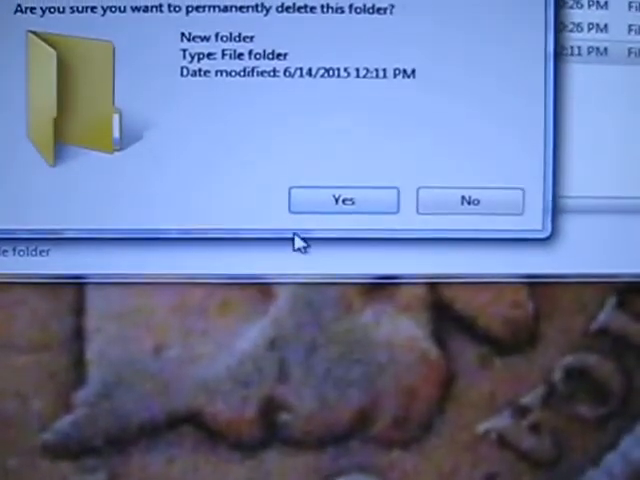
{"action": "left_click", "coordinate": [343, 200]}
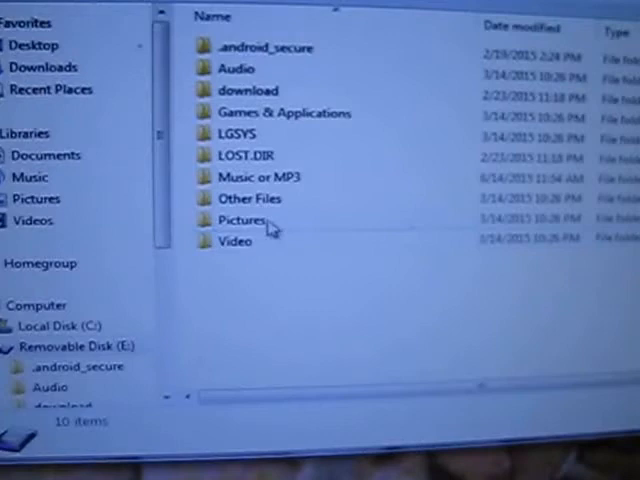
{"action": "mouse_move", "coordinate": [250, 190]}
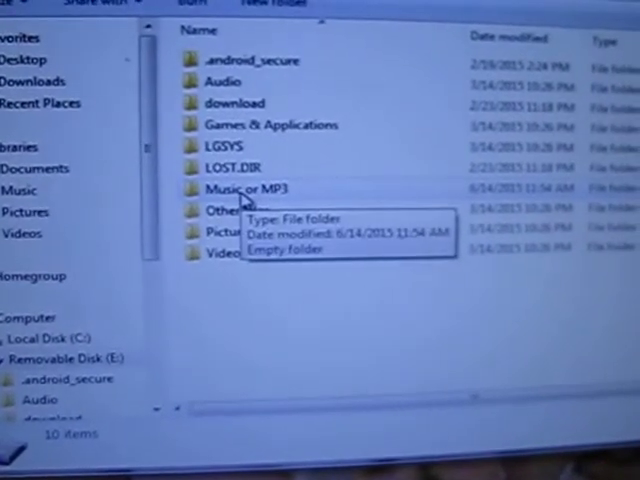
Open the Music/MP3 folder on the removable disk to reach the empty New folder
{"action": "left_click", "coordinate": [240, 188]}
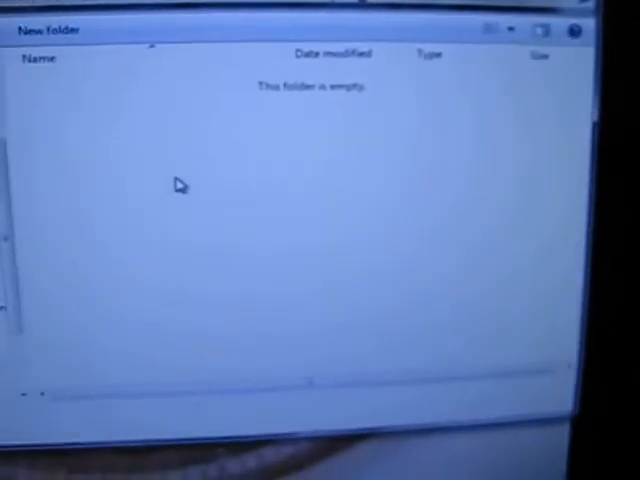
Paste the copied MP3 into the empty New folder
{"action": "right_click", "coordinate": [180, 186]}
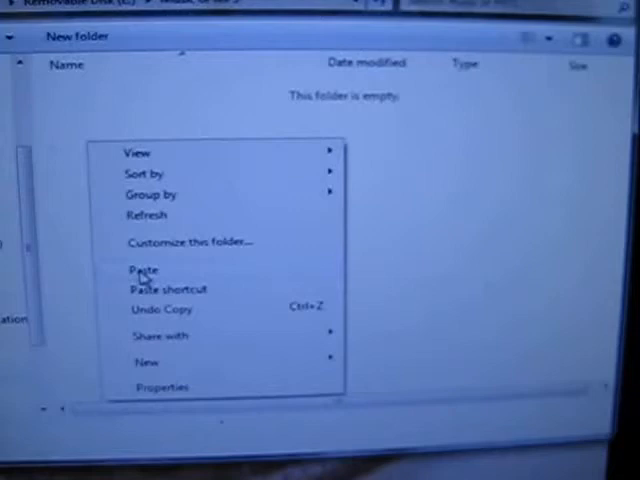
{"action": "left_click", "coordinate": [139, 268]}
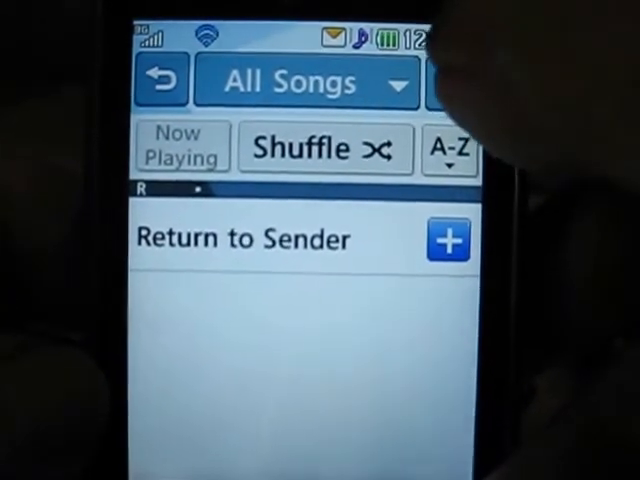
Switch the Music Player view from All Songs to Playlists
{"action": "left_click", "coordinate": [460, 40]}
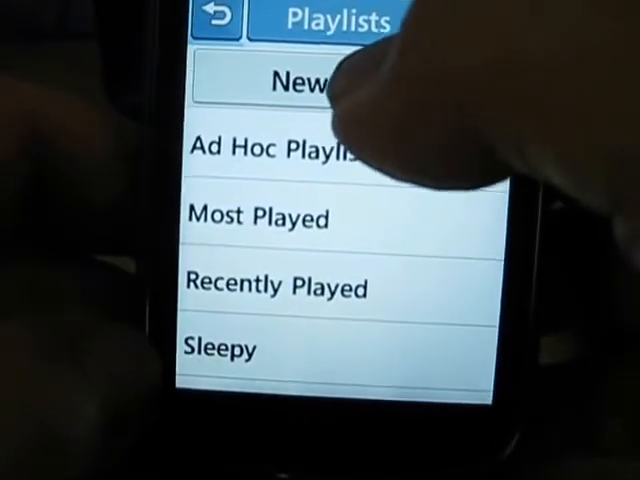
Create a new playlist named Hh and open it
{"action": "left_click", "coordinate": [290, 83]}
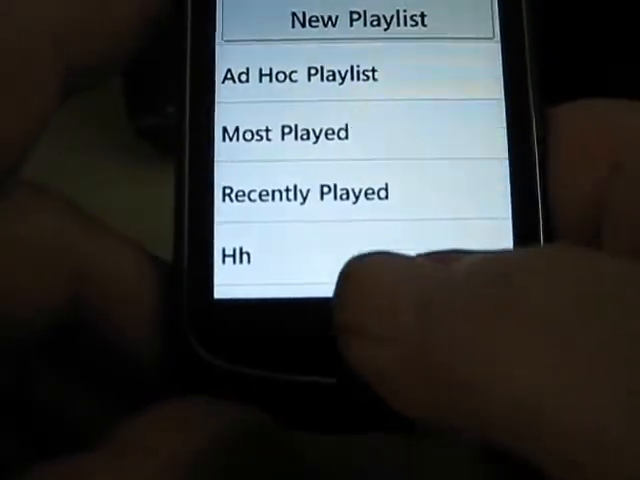
{"action": "left_click", "coordinate": [237, 254]}
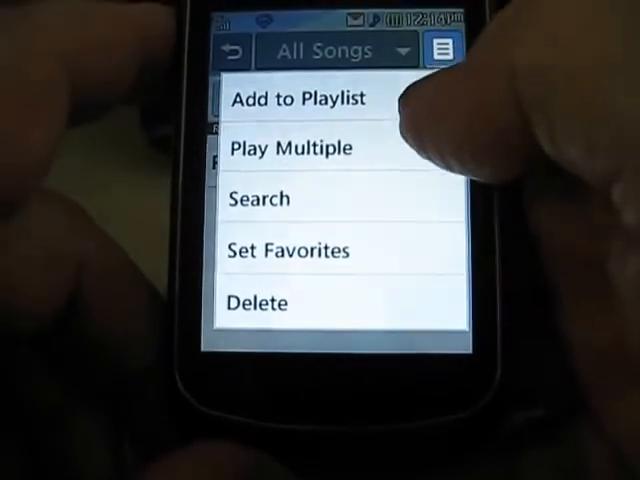
Add Return to Sender to the Hh playlist
{"action": "left_click", "coordinate": [262, 169]}
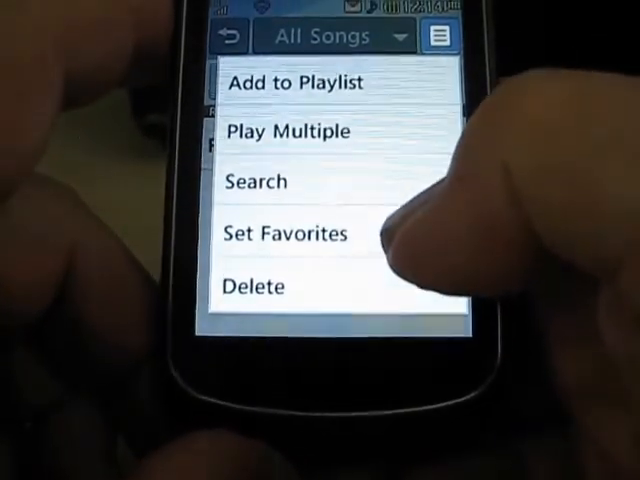
{"action": "left_click", "coordinate": [257, 181]}
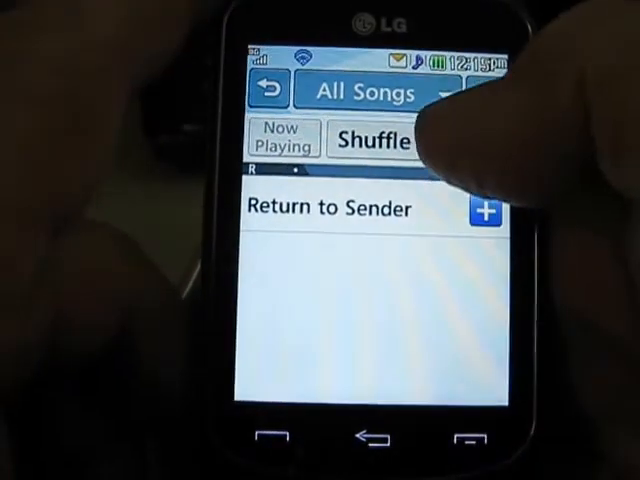
{"action": "left_click", "coordinate": [385, 138]}
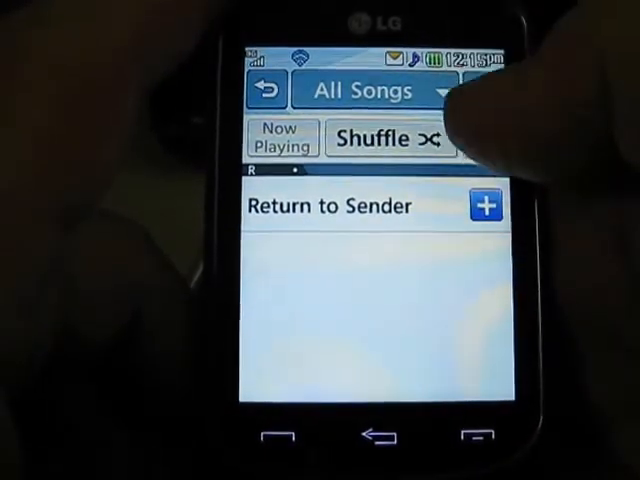
Leave the Music Player and return to the phone's app menu
{"action": "left_click", "coordinate": [440, 90]}
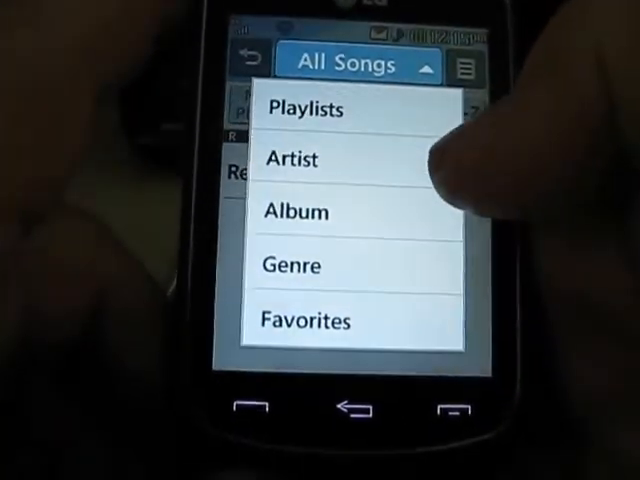
{"action": "left_click", "coordinate": [300, 110]}
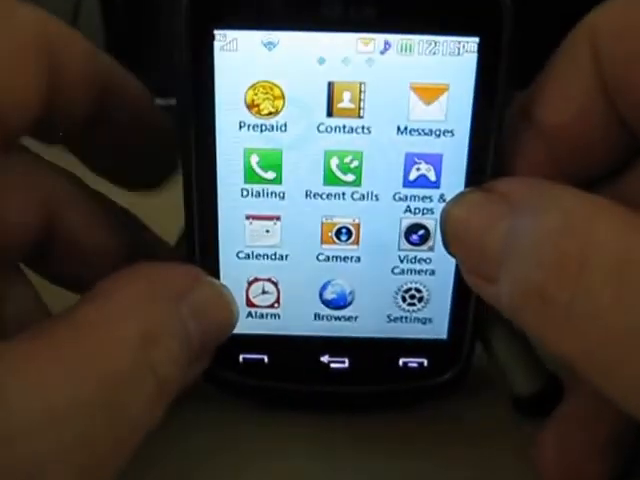
{"action": "scroll", "scroll_direction": "left", "scroll_amount": 3}
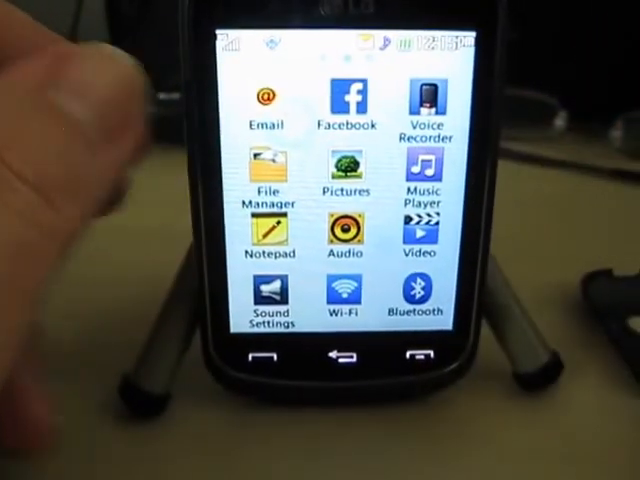